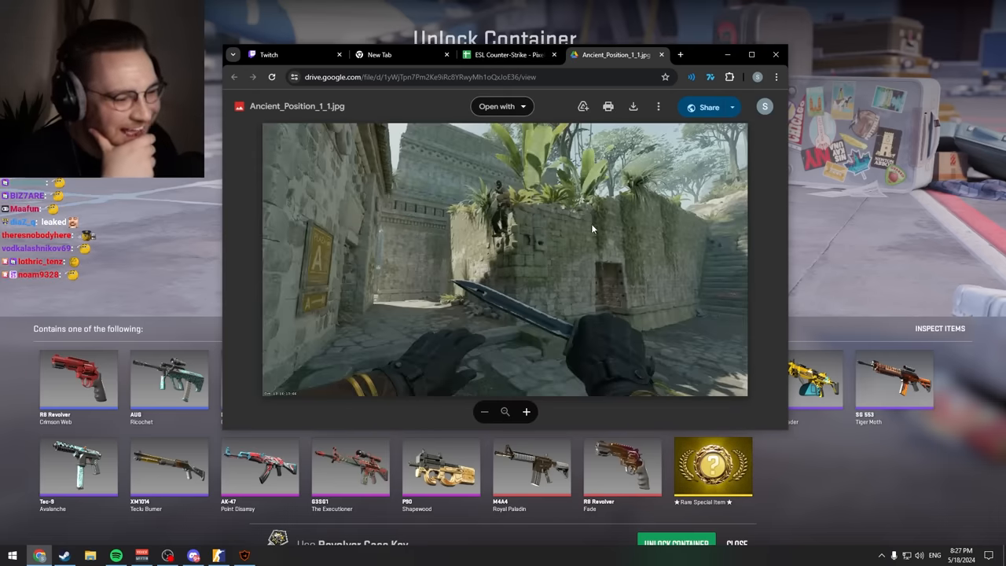
pyautogui.moveTo(479, 214)
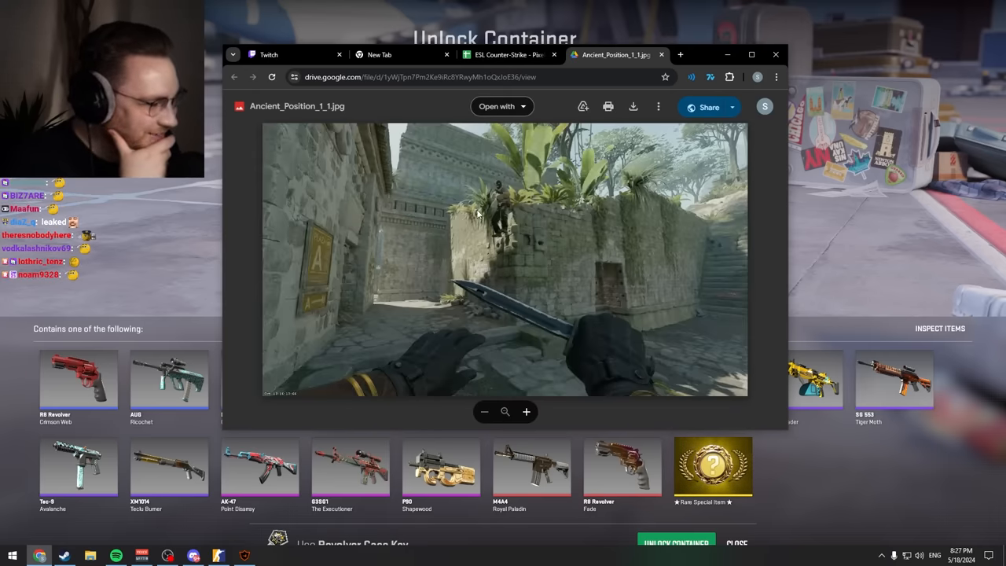
# View the open Ancient_Position screenshots, return to the Ancient sheet, and open its next example link.
pyautogui.click(510, 54)
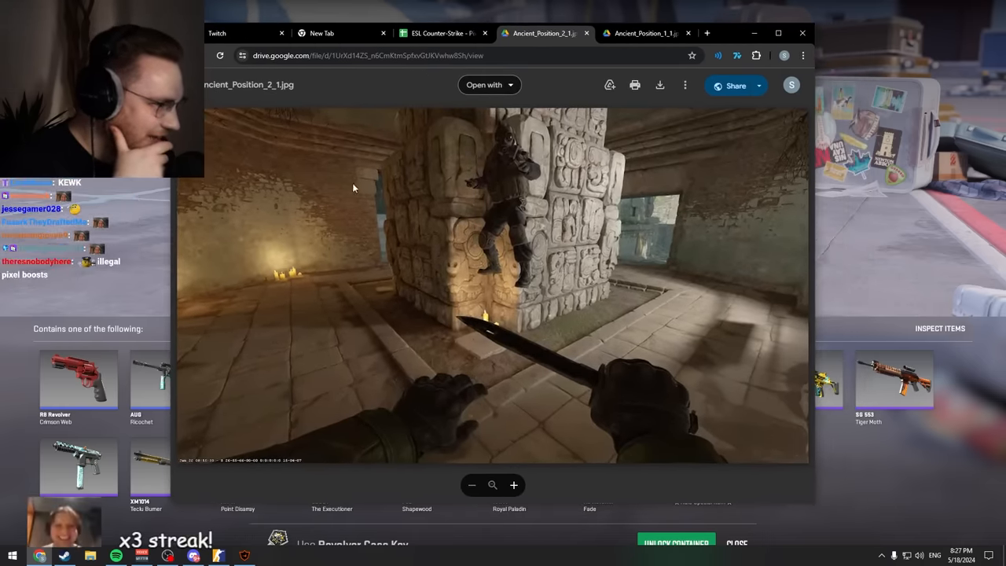
pyautogui.click(442, 33)
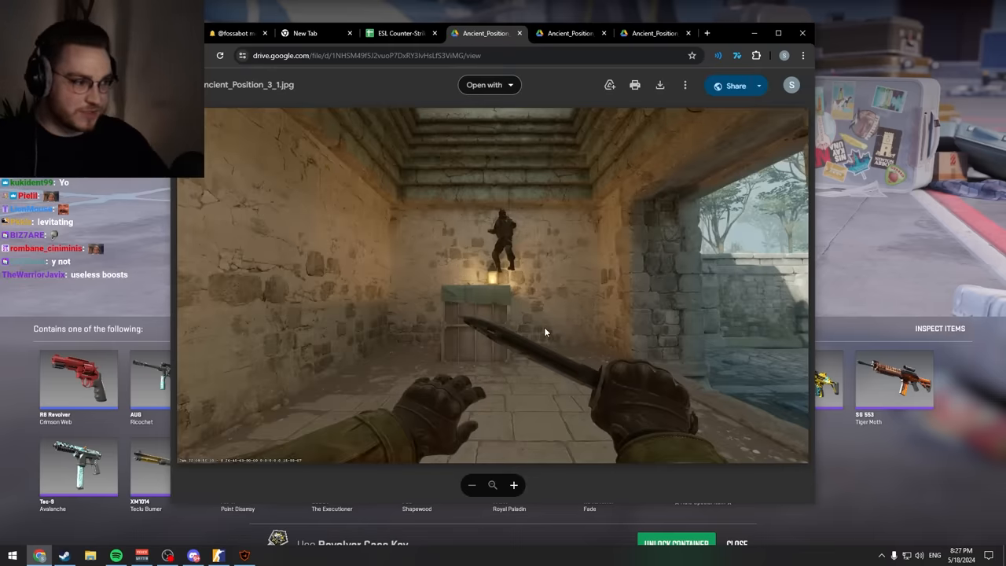
pyautogui.click(399, 33)
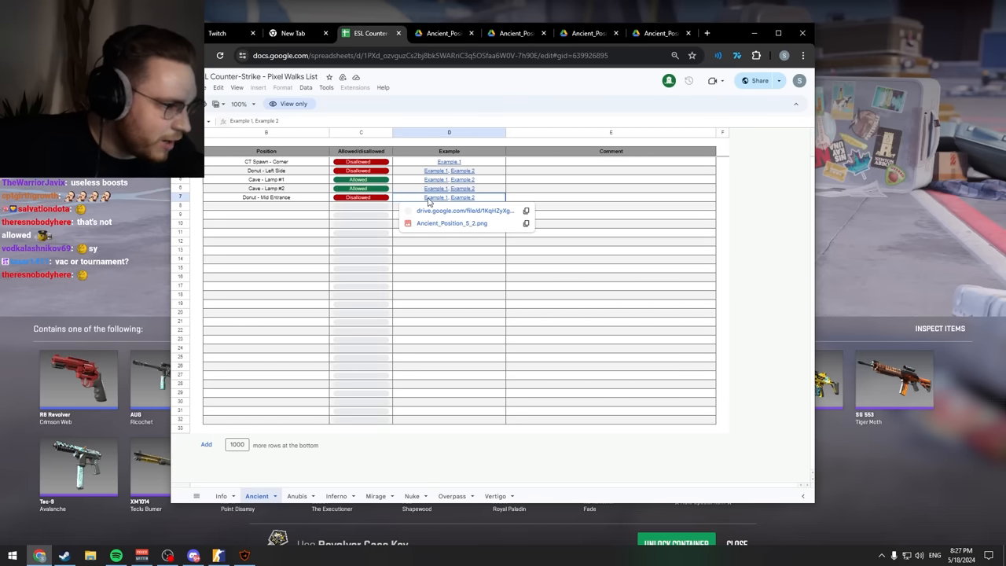
pyautogui.click(465, 210)
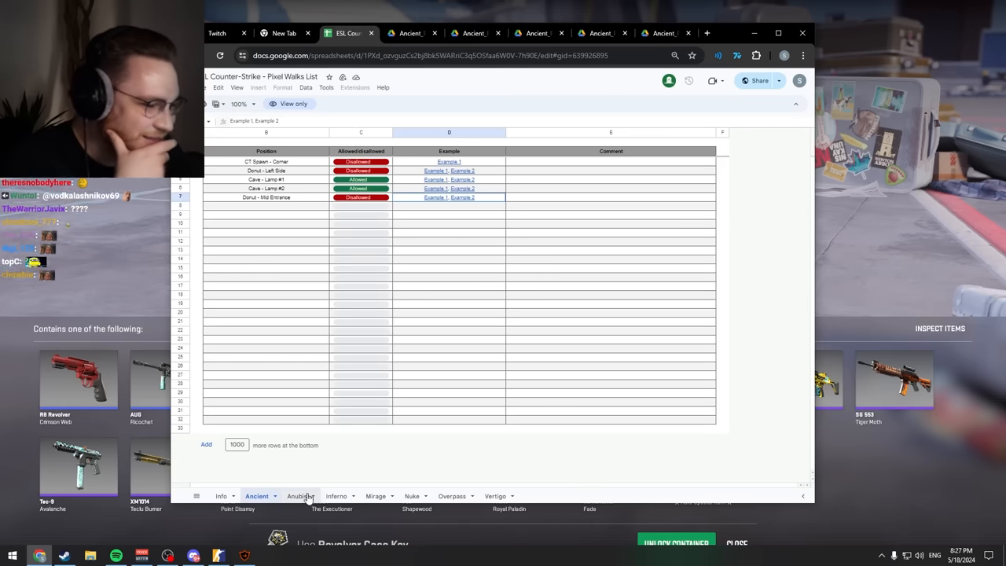
# Switch to the Anubis sheet and view its first linked example screenshots.
pyautogui.click(297, 497)
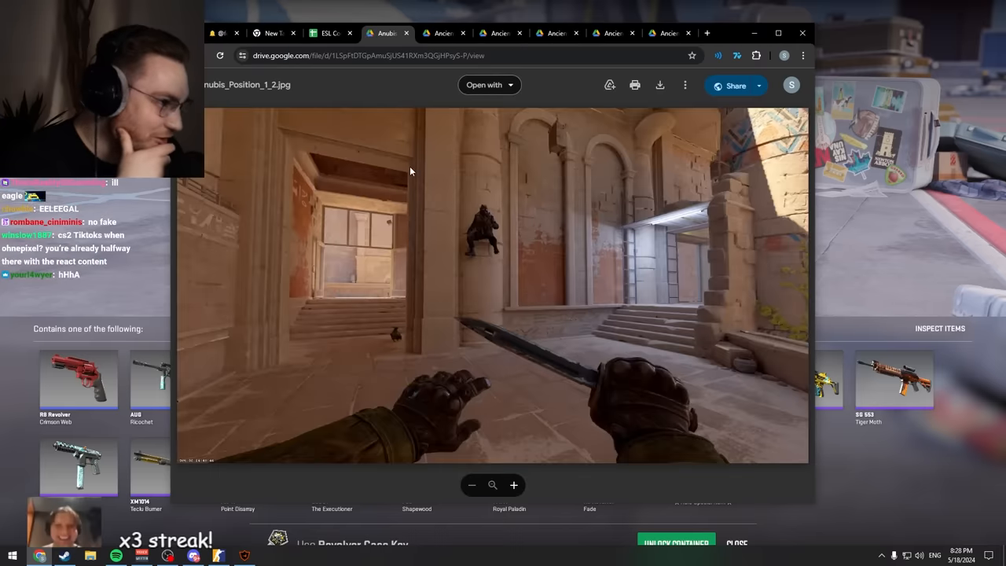
pyautogui.click(330, 33)
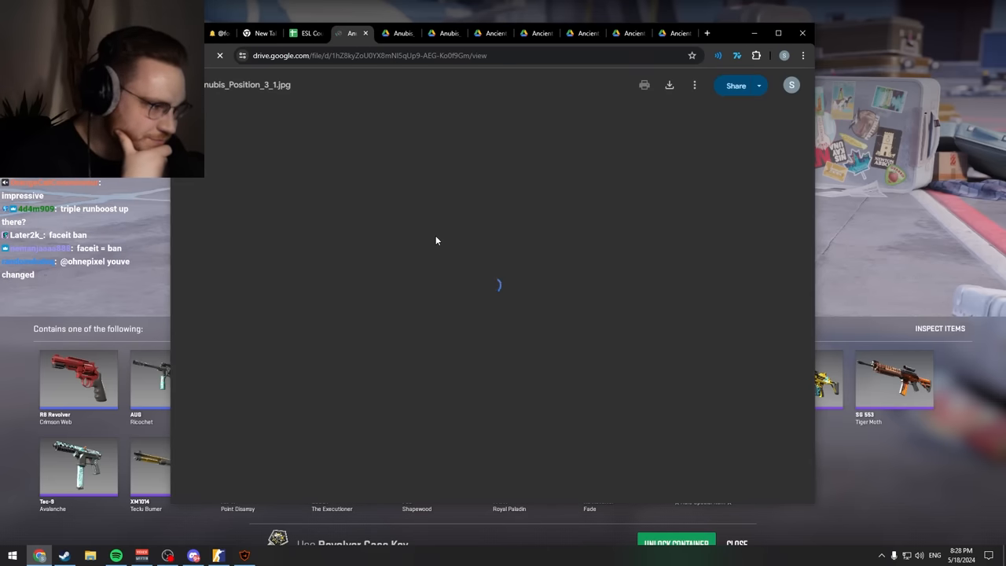
pyautogui.click(305, 33)
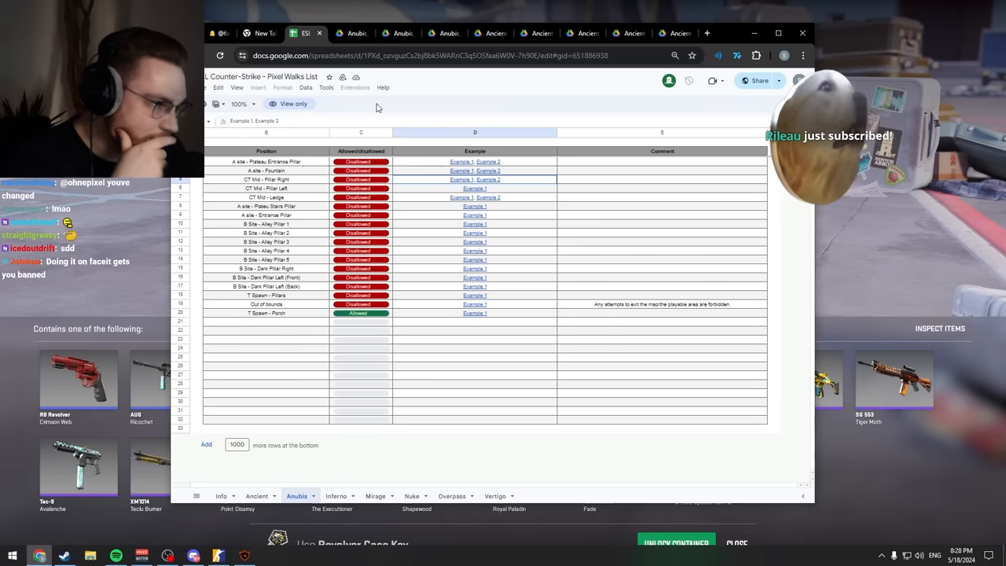
pyautogui.click(461, 189)
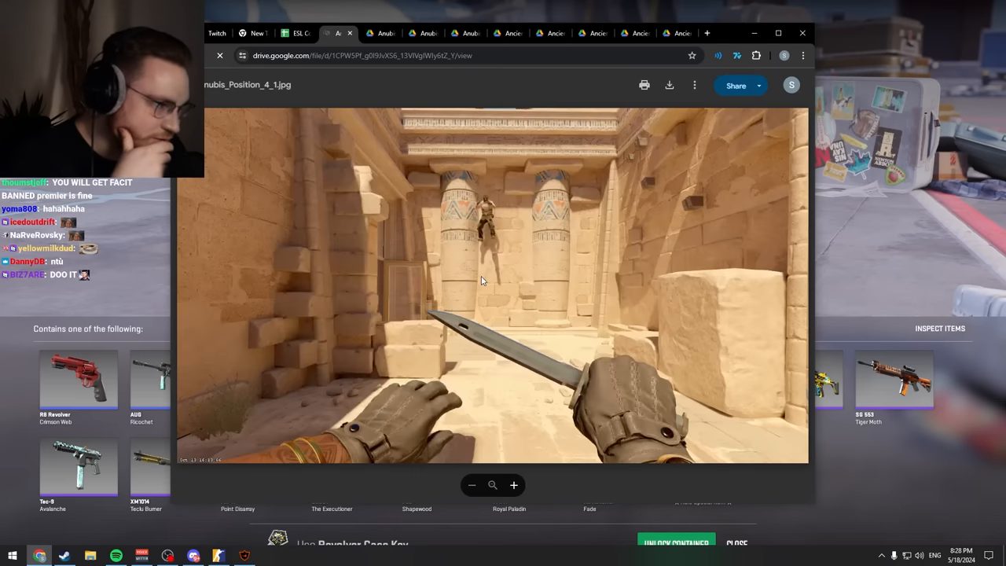
pyautogui.click(297, 33)
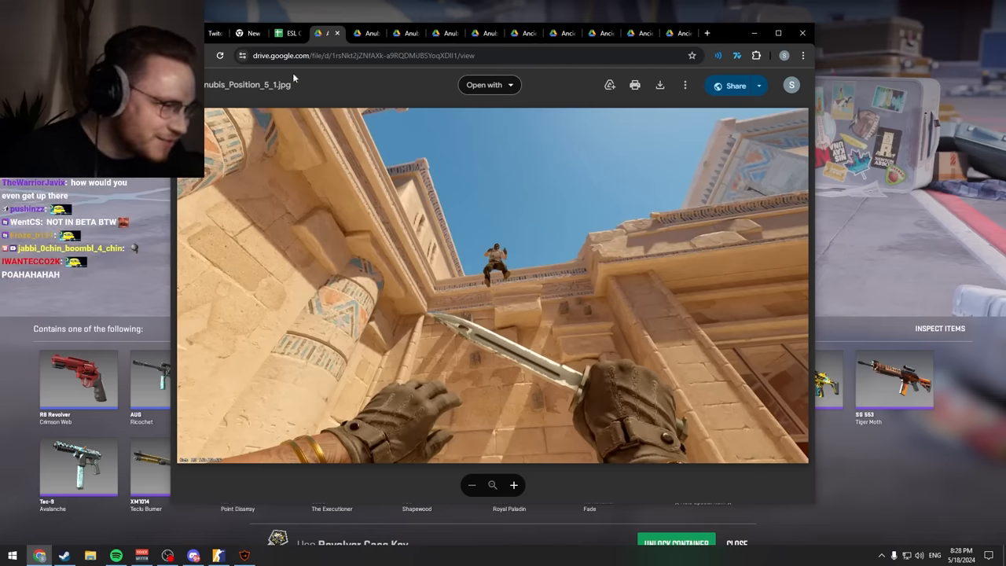
pyautogui.click(283, 33)
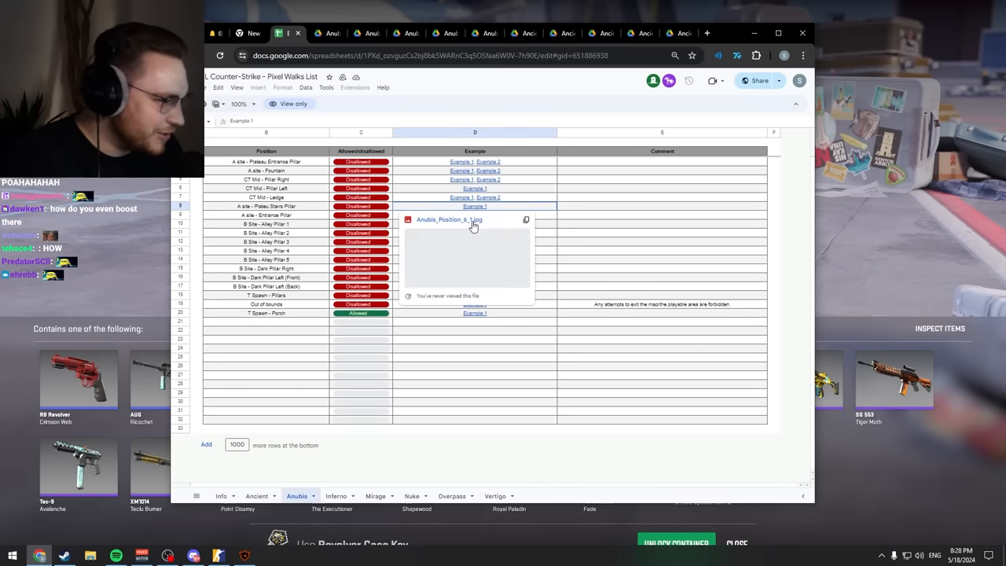
# Open the following Anubis example screenshots one after another, returning to the sheet between them.
pyautogui.click(450, 220)
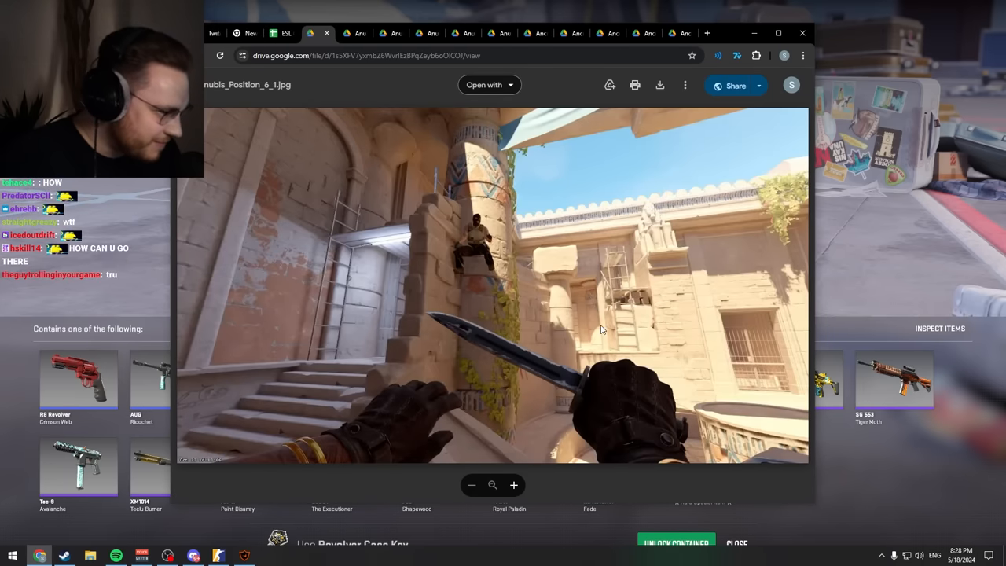
pyautogui.click(274, 33)
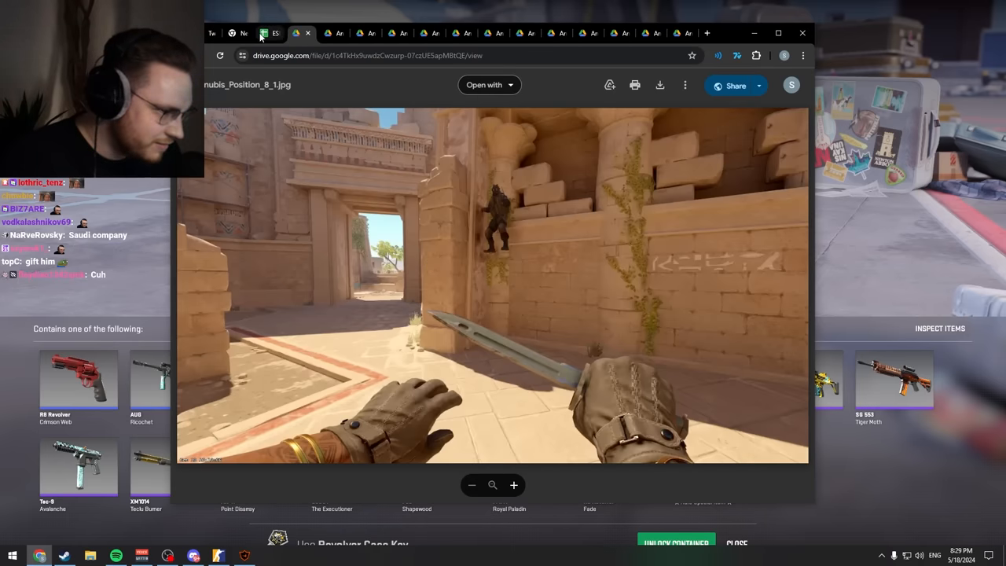
pyautogui.click(241, 33)
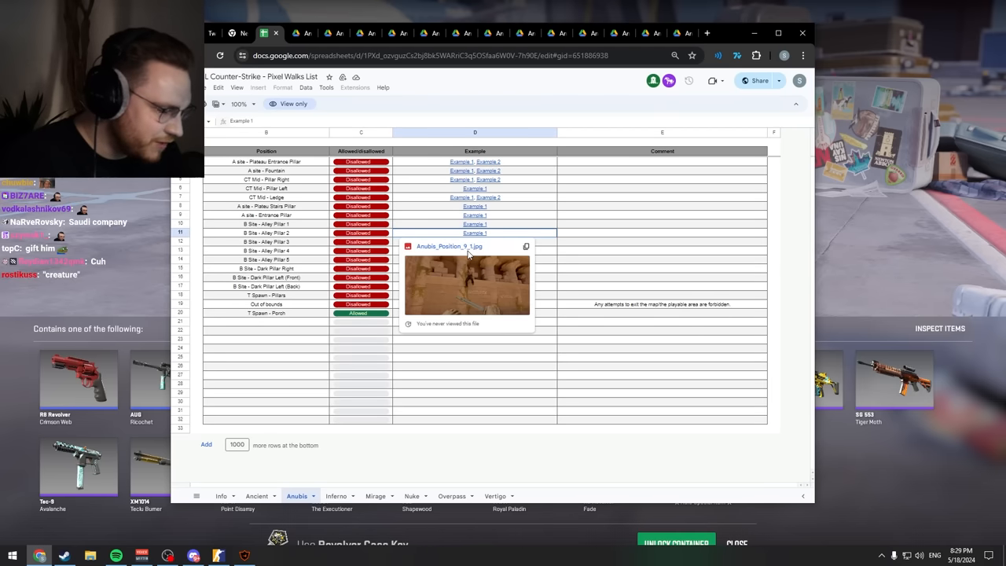
pyautogui.click(465, 283)
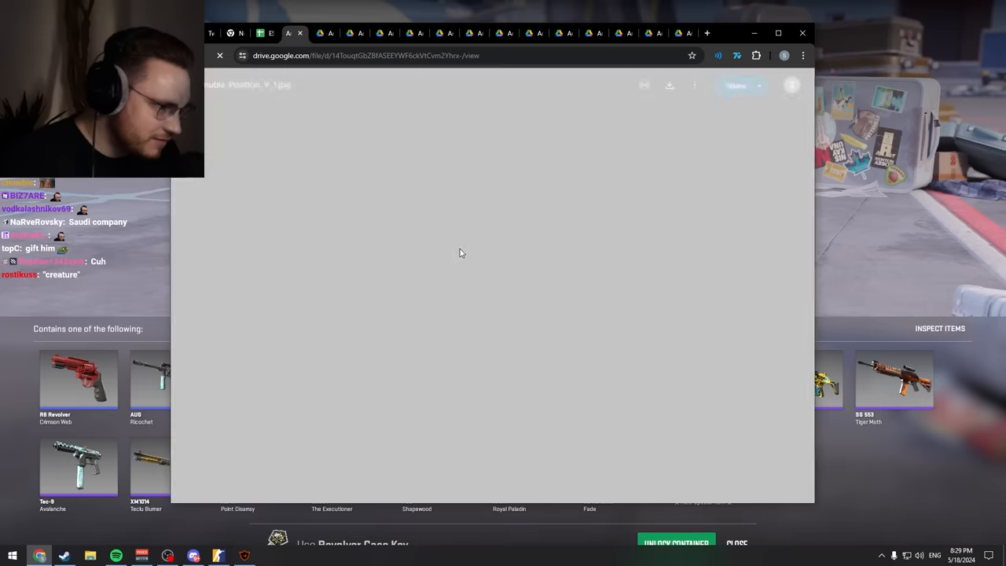
pyautogui.click(259, 33)
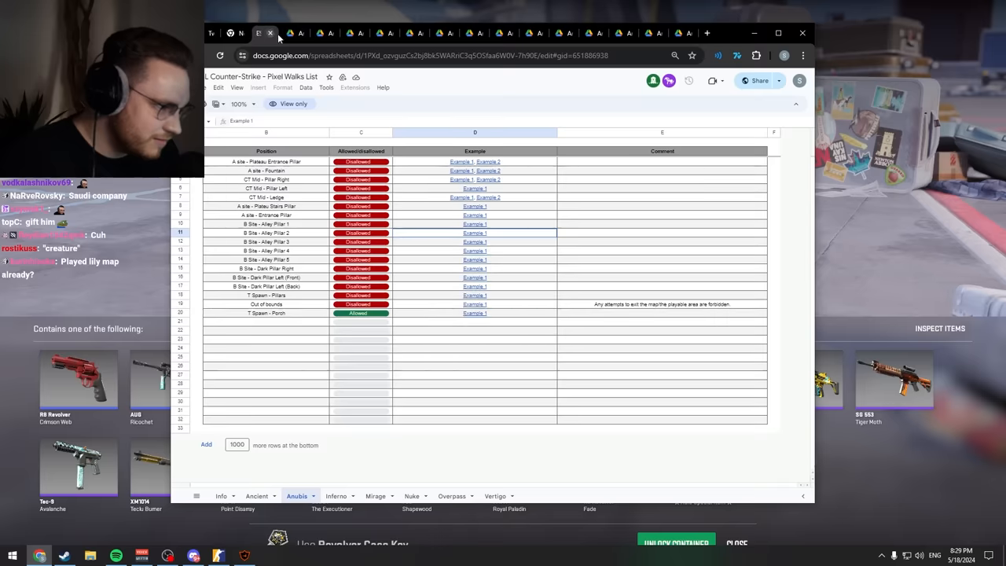
pyautogui.click(271, 33)
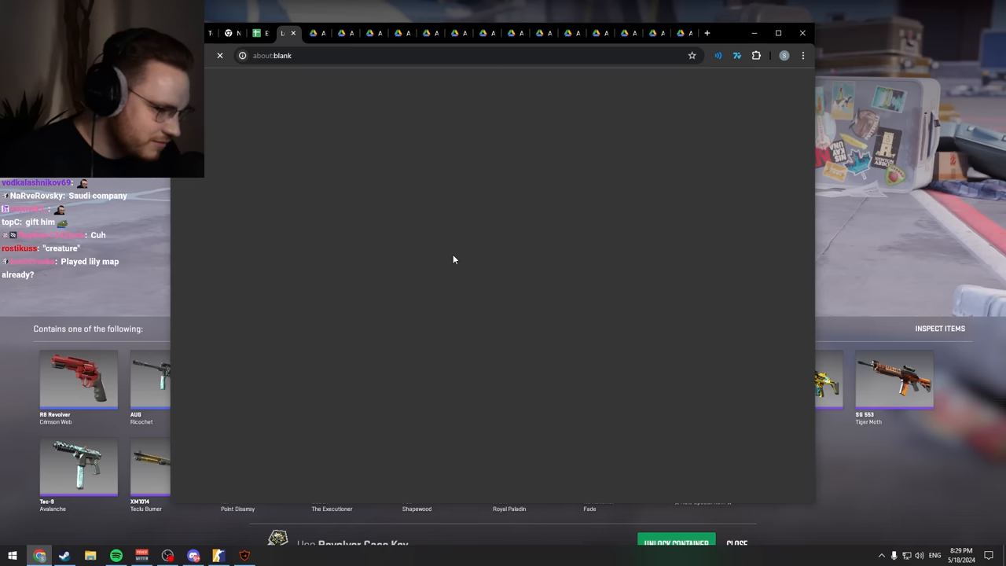
# Open the lower Anubis example links, including the Dust-area entries, and return to the Anubis sheet.
pyautogui.click(264, 33)
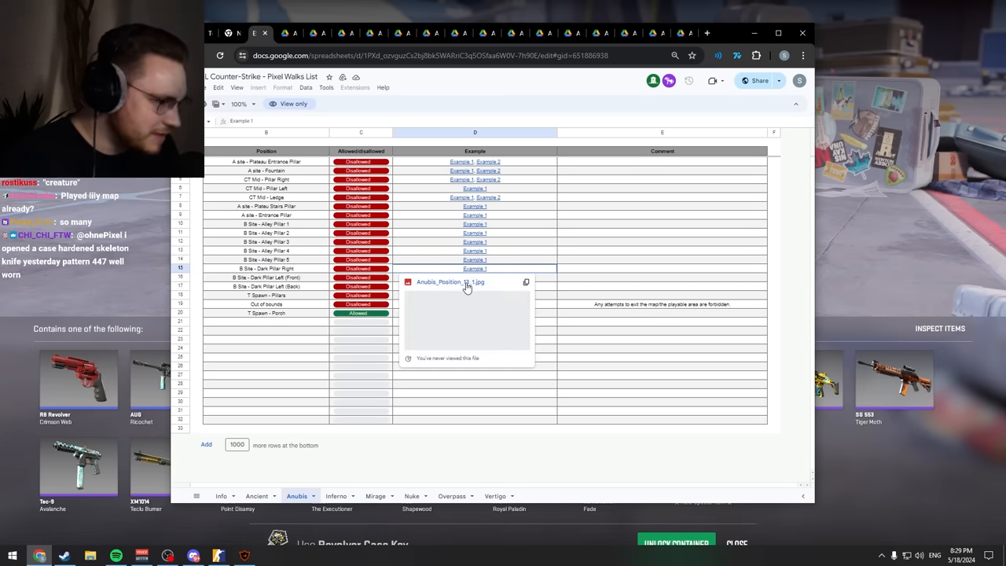
pyautogui.click(450, 281)
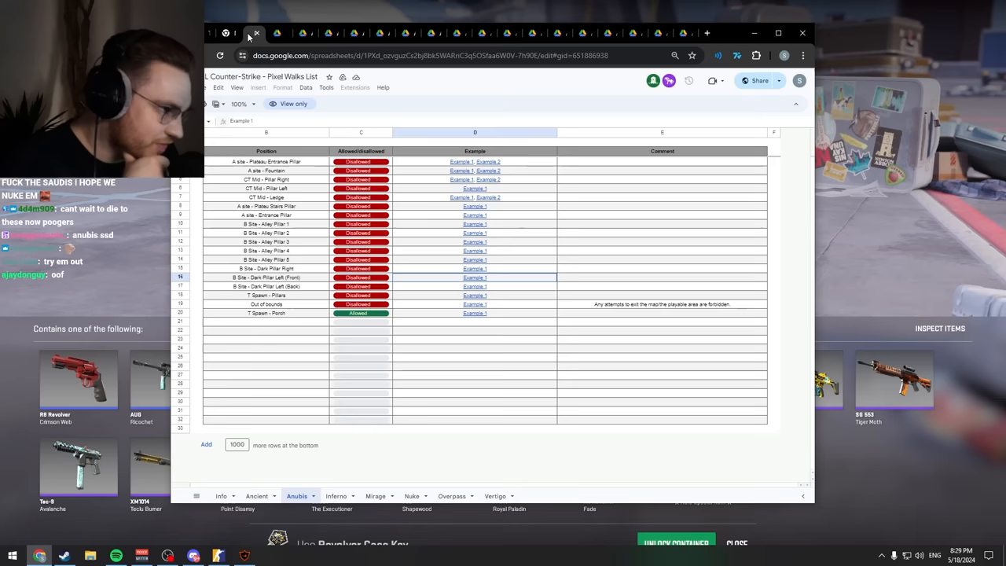
pyautogui.click(706, 33)
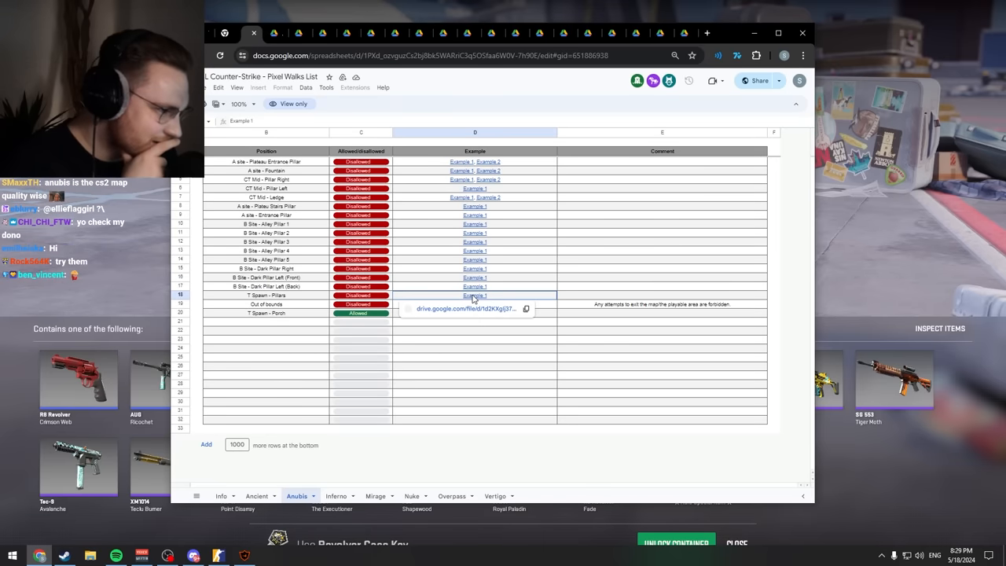
pyautogui.click(475, 296)
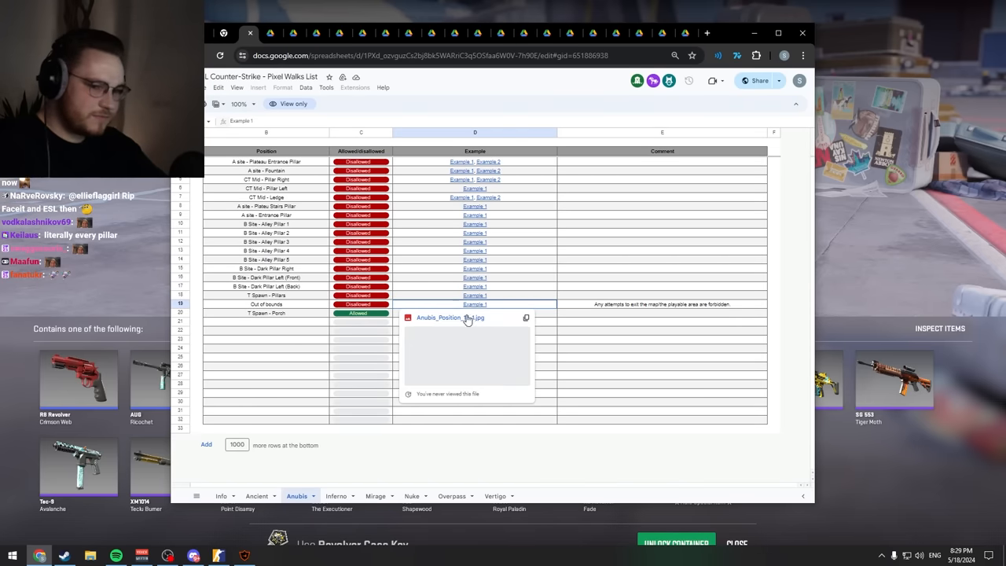
pyautogui.click(450, 317)
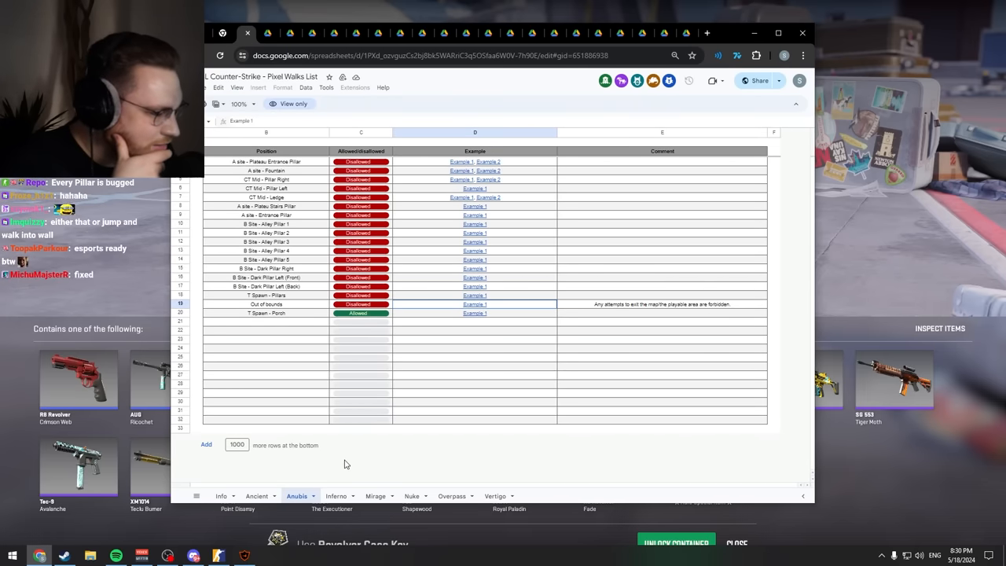
# Switch to the Inferno sheet showing its single Pharmacy position.
pyautogui.click(336, 497)
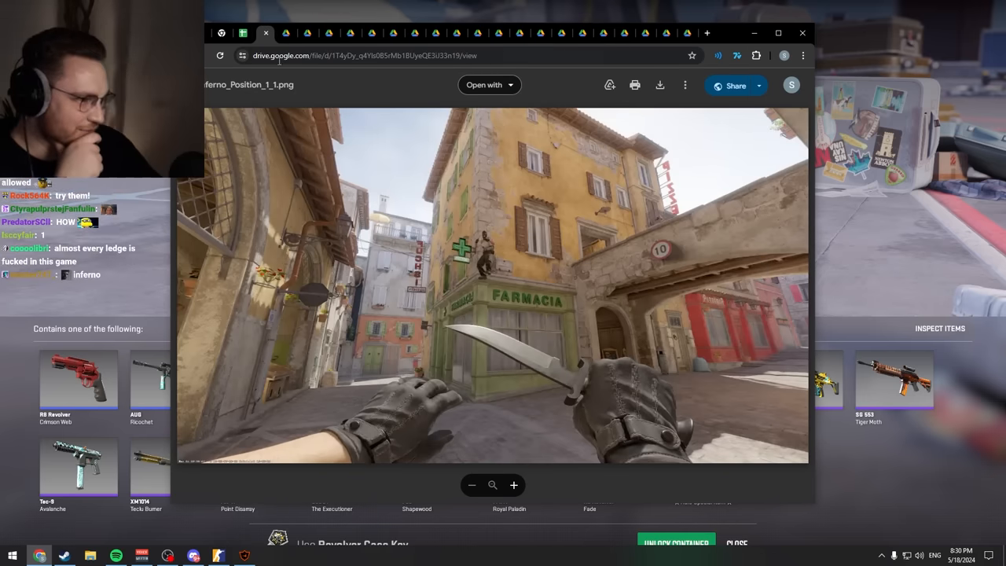
pyautogui.click(244, 33)
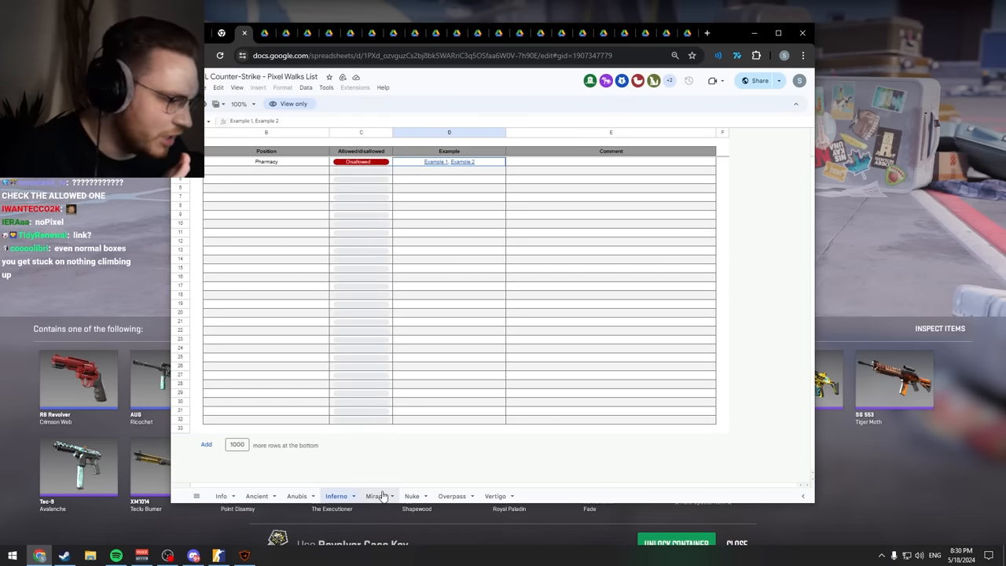
# Switch to the Mirage sheet and view the first positions' example screenshots.
pyautogui.click(376, 497)
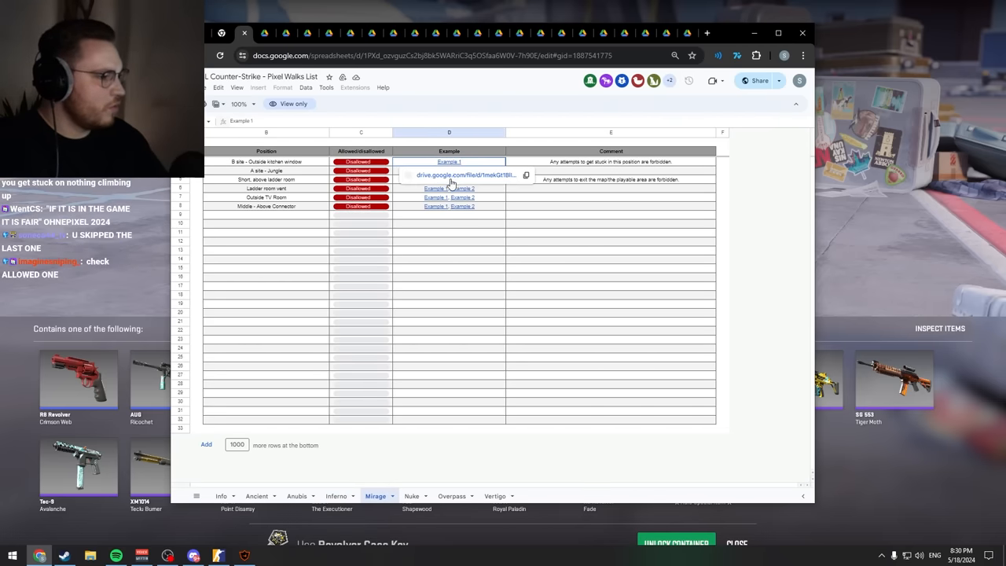
pyautogui.click(450, 160)
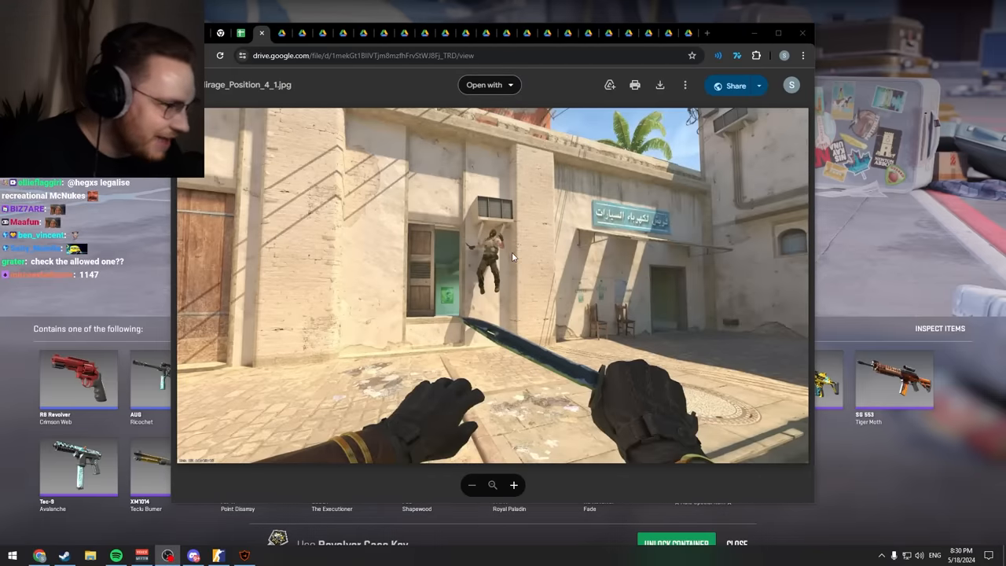
pyautogui.click(261, 33)
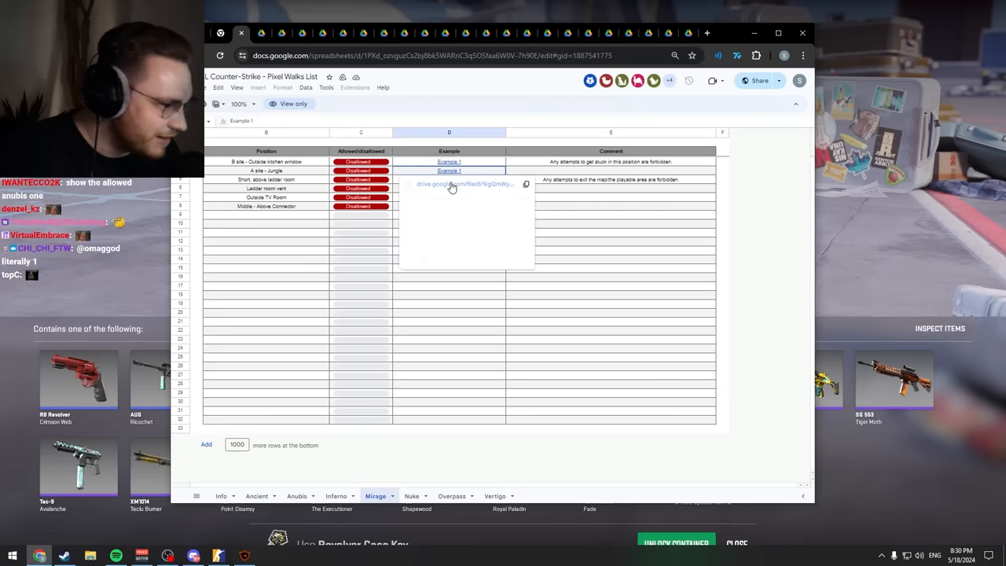
pyautogui.click(450, 170)
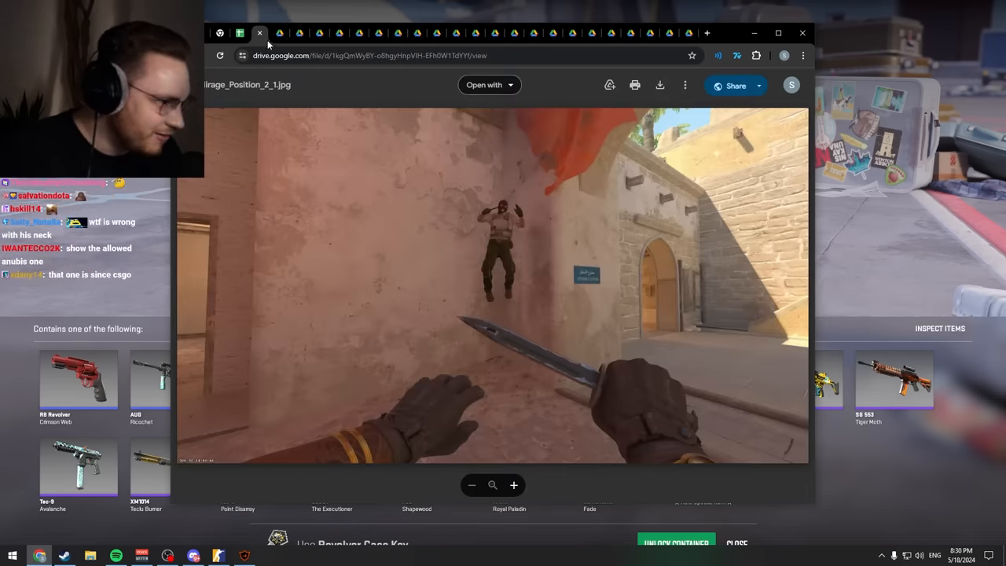
pyautogui.click(260, 33)
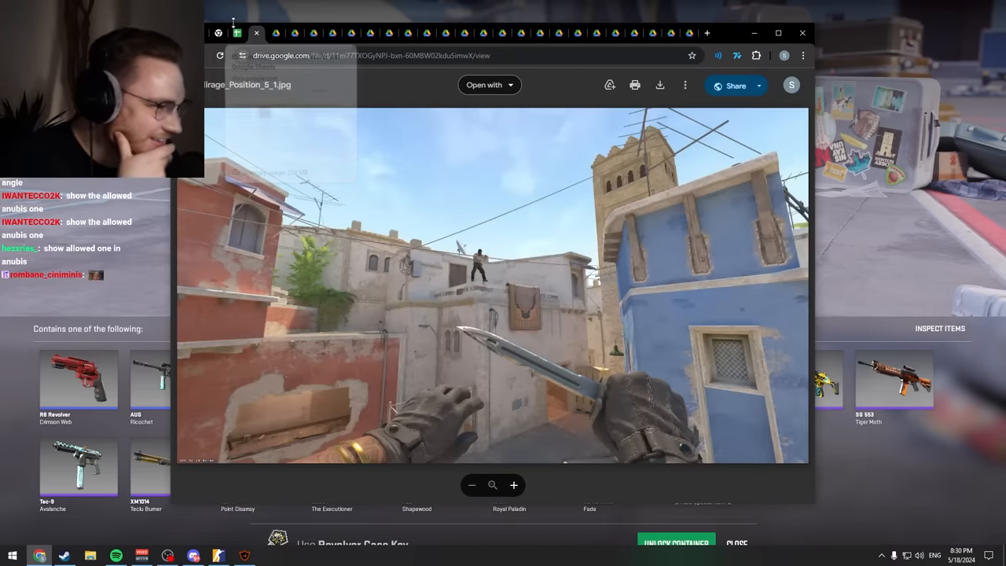
pyautogui.click(236, 33)
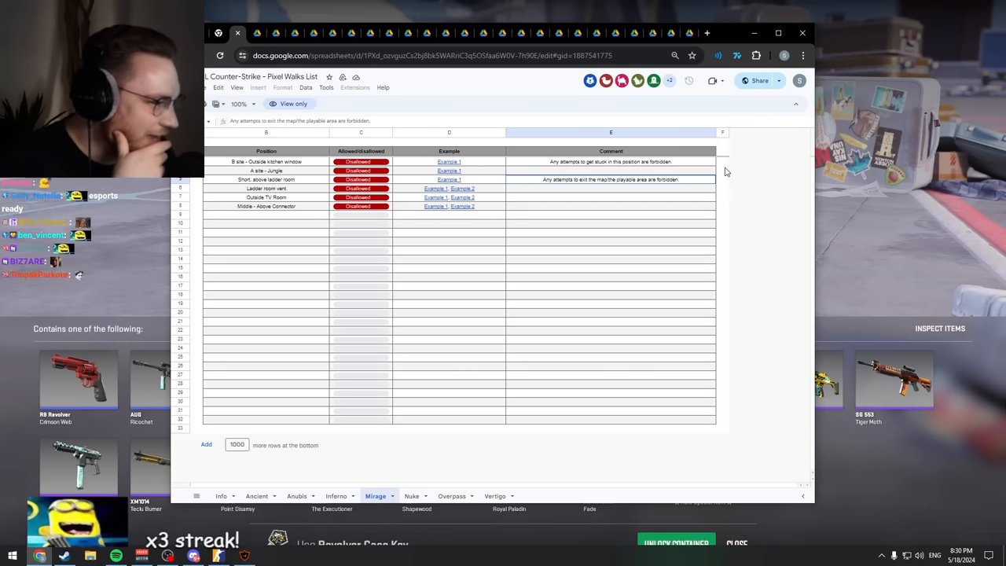
# View further Mirage example screenshots, including the position 6 link.
pyautogui.click(449, 161)
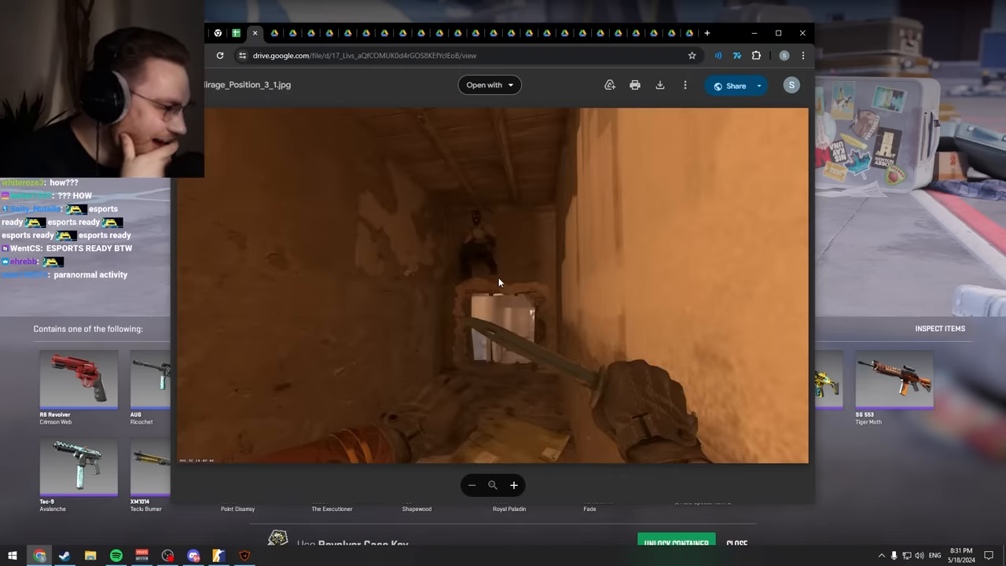
pyautogui.click(236, 33)
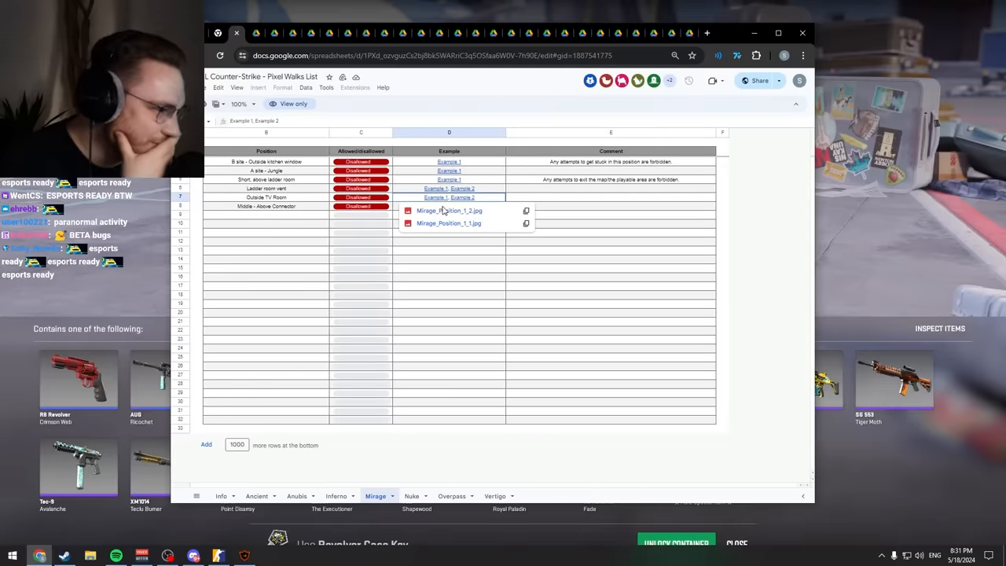
pyautogui.click(449, 211)
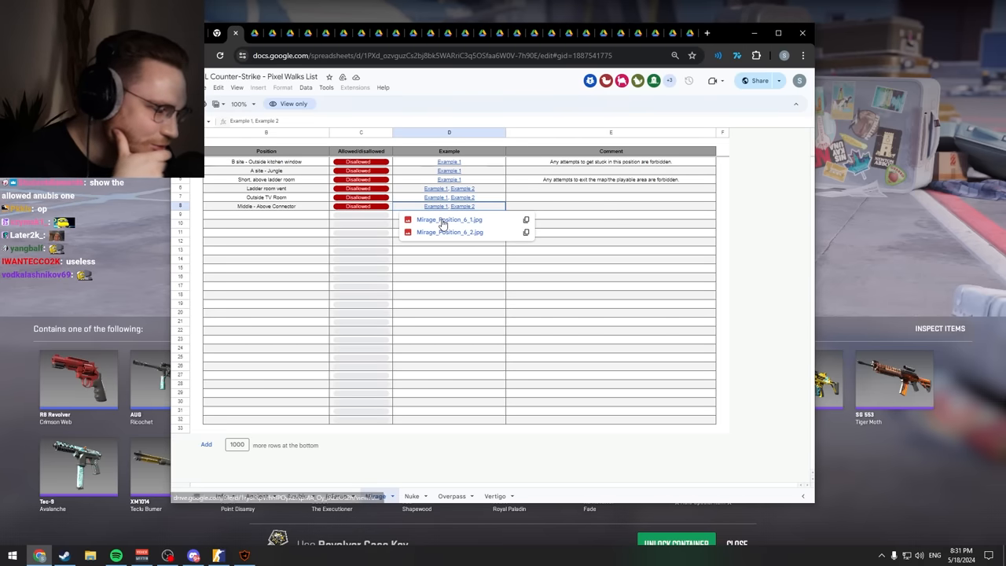
pyautogui.click(450, 221)
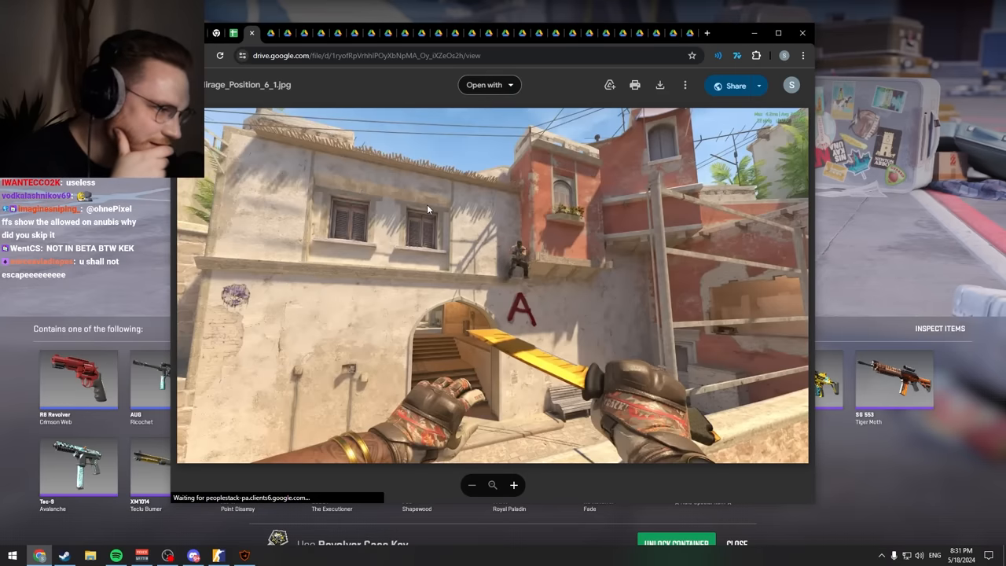
pyautogui.moveTo(524, 302)
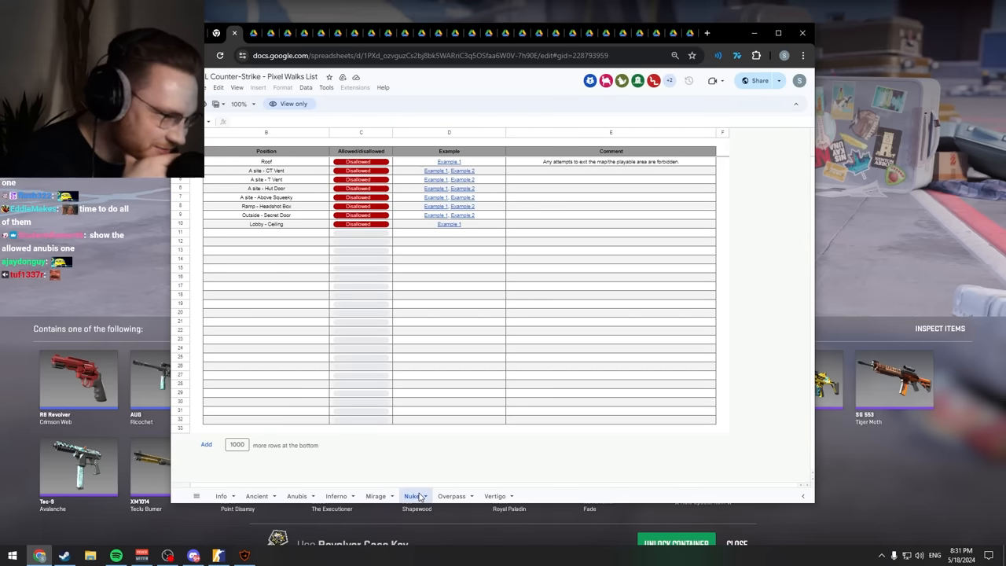
# View a Nuke example screenshot and preview which files the next positions link to.
pyautogui.click(448, 160)
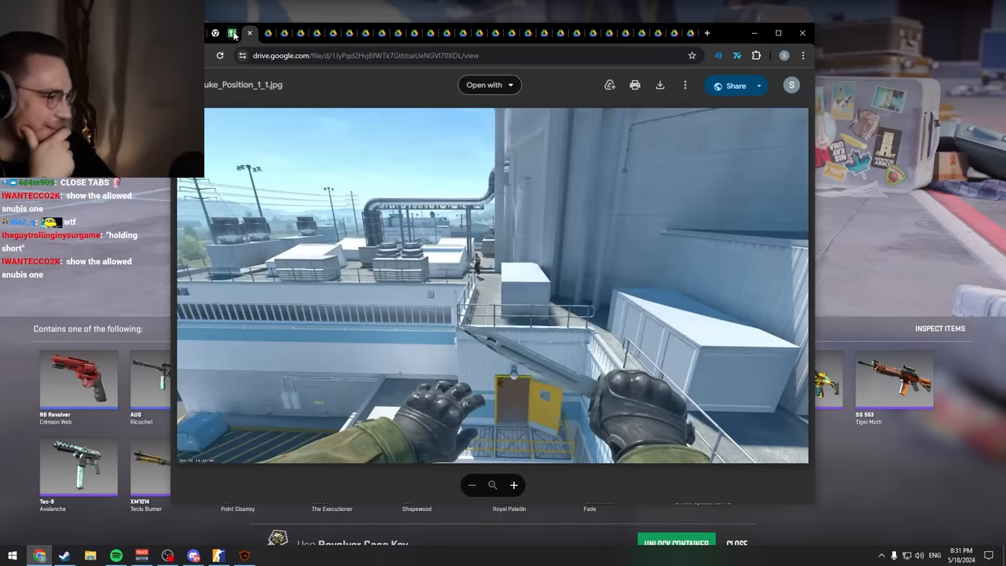
pyautogui.click(251, 33)
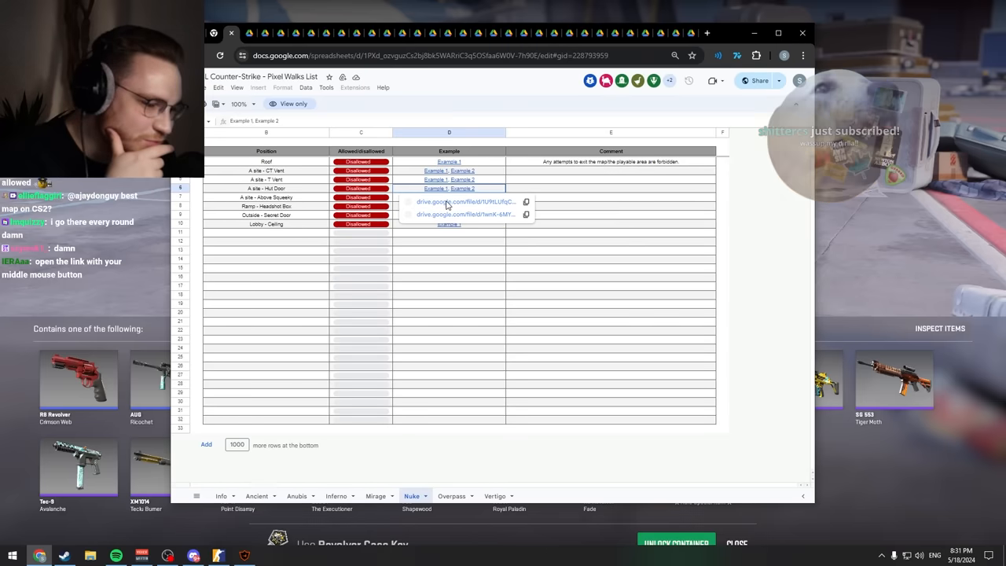
pyautogui.click(466, 202)
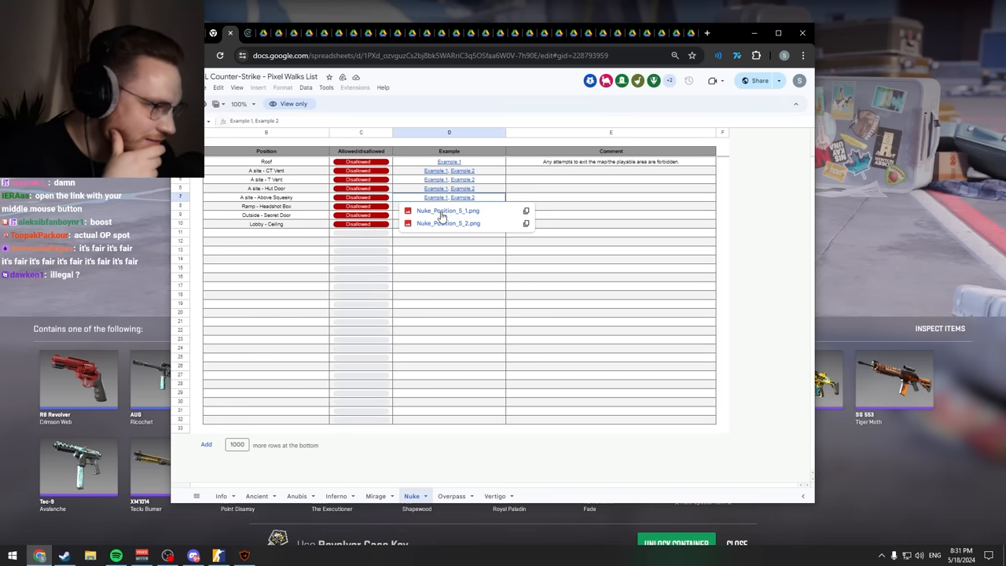
pyautogui.click(447, 211)
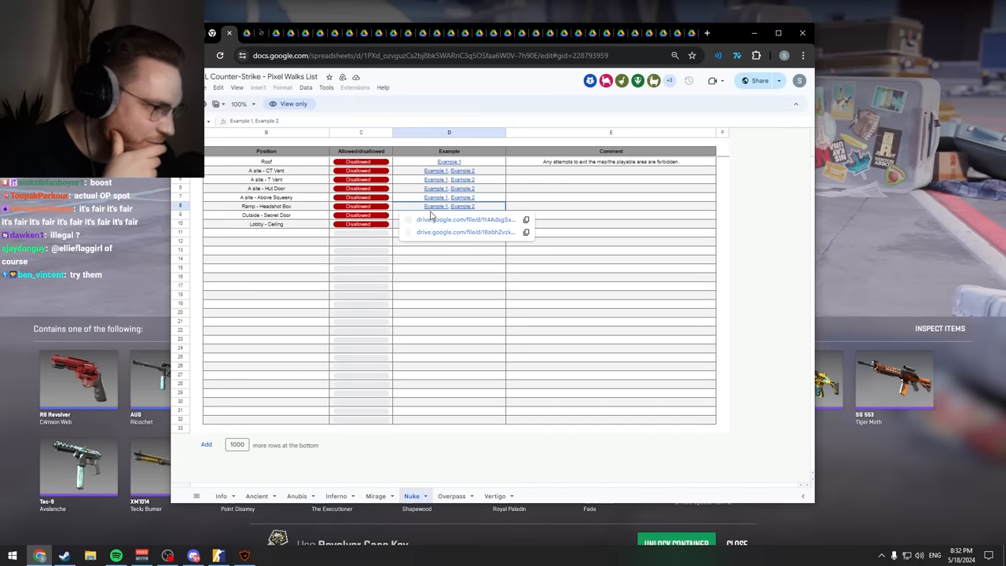
# Preview the remaining Nuke links including Ladder - Ceiling, then switch to the Overpass sheet.
pyautogui.click(466, 219)
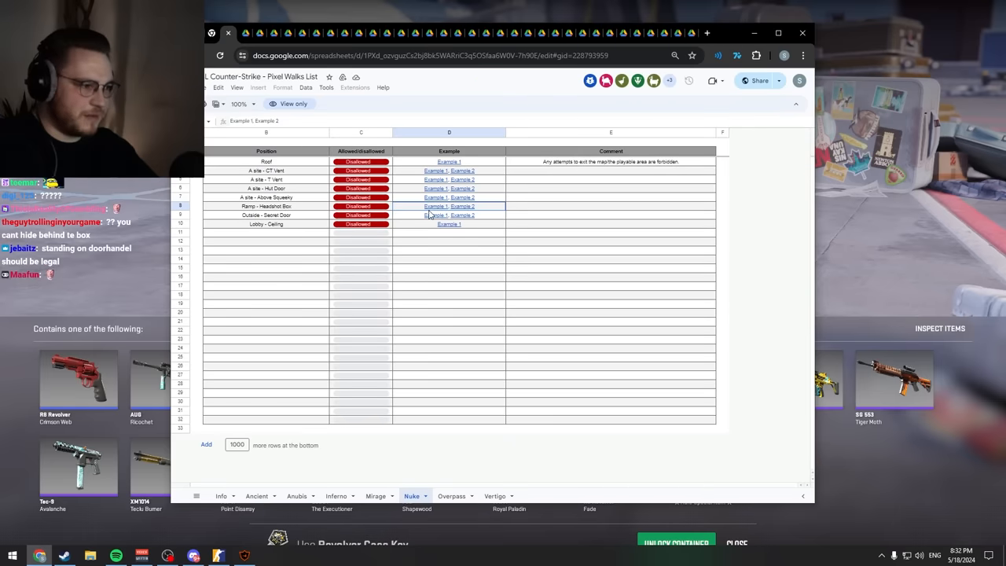
pyautogui.click(449, 215)
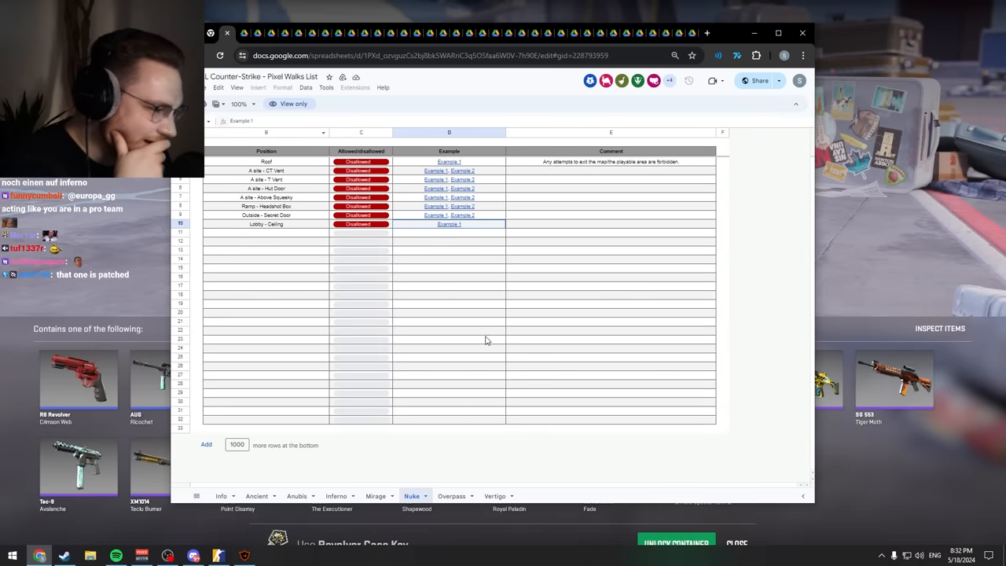
pyautogui.click(451, 497)
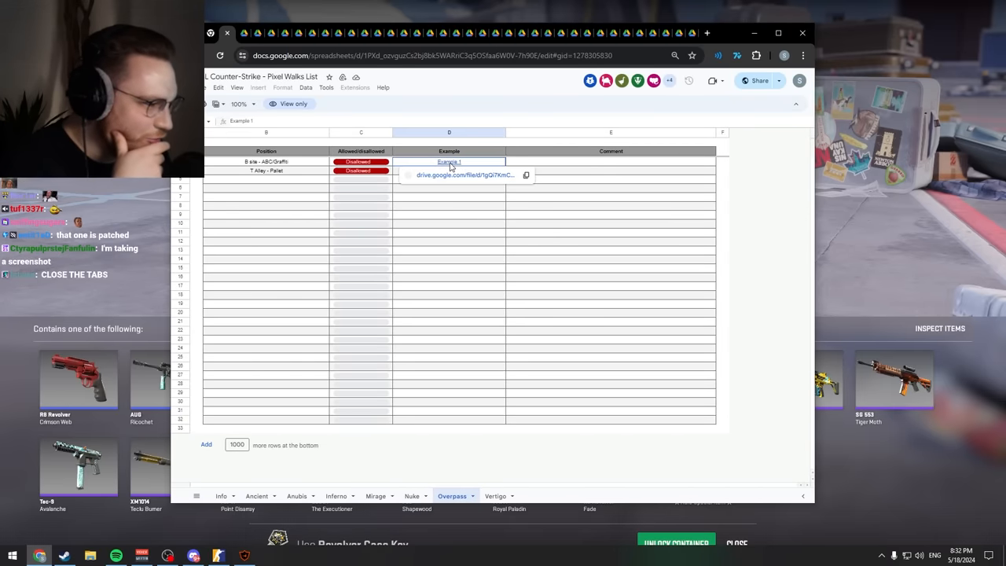
# Preview the first Overpass example link, then switch to the Vertigo sheet.
pyautogui.click(465, 175)
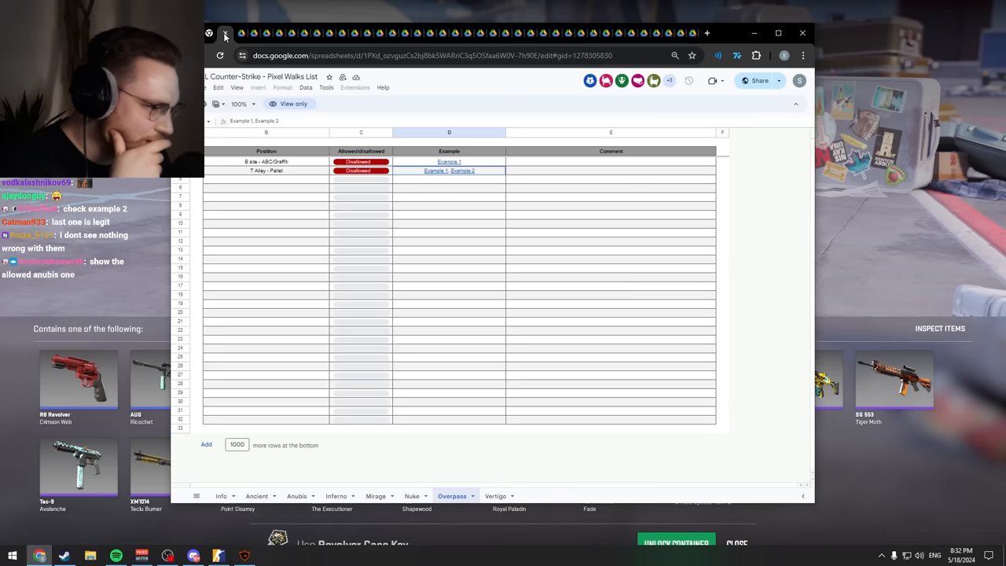
pyautogui.click(495, 497)
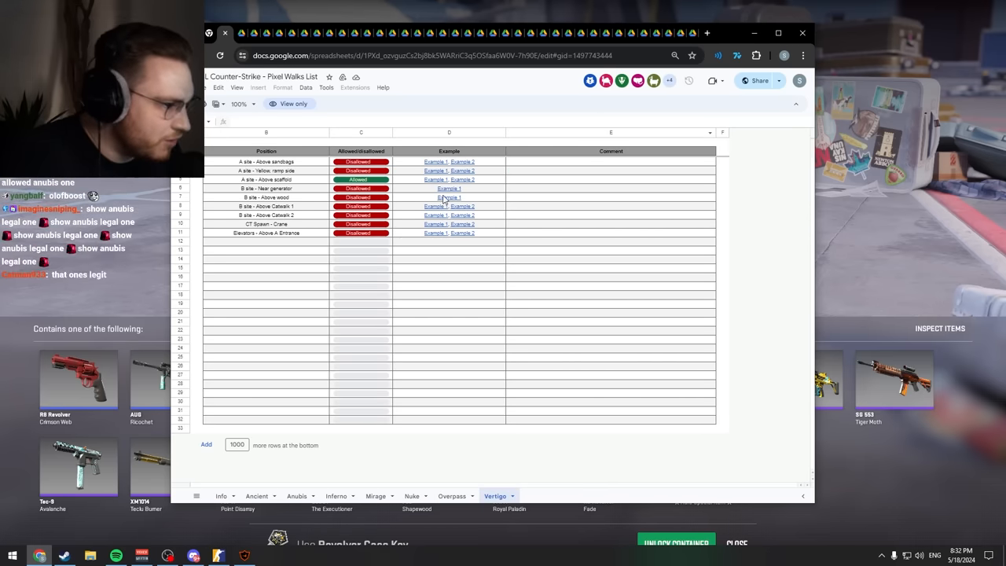
# Preview a Vertigo position's example links, then minimize the browser to the game's Revolver Case screen.
pyautogui.click(449, 198)
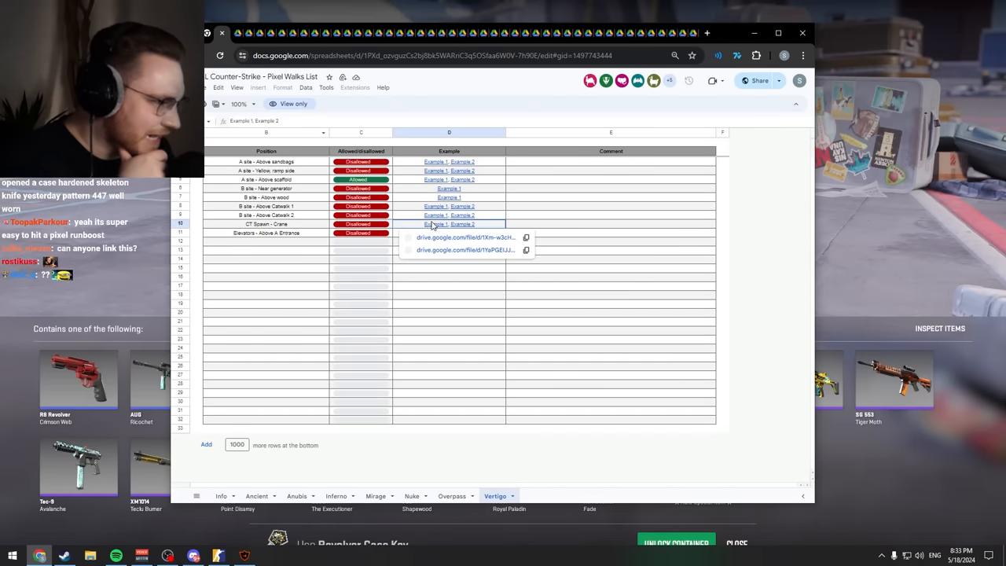
pyautogui.click(462, 237)
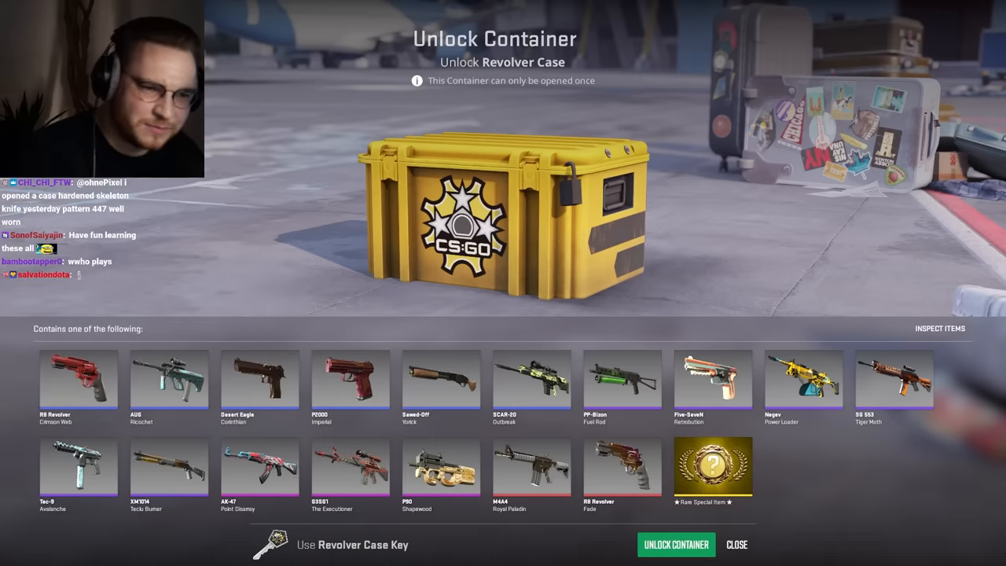
pyautogui.click(676, 544)
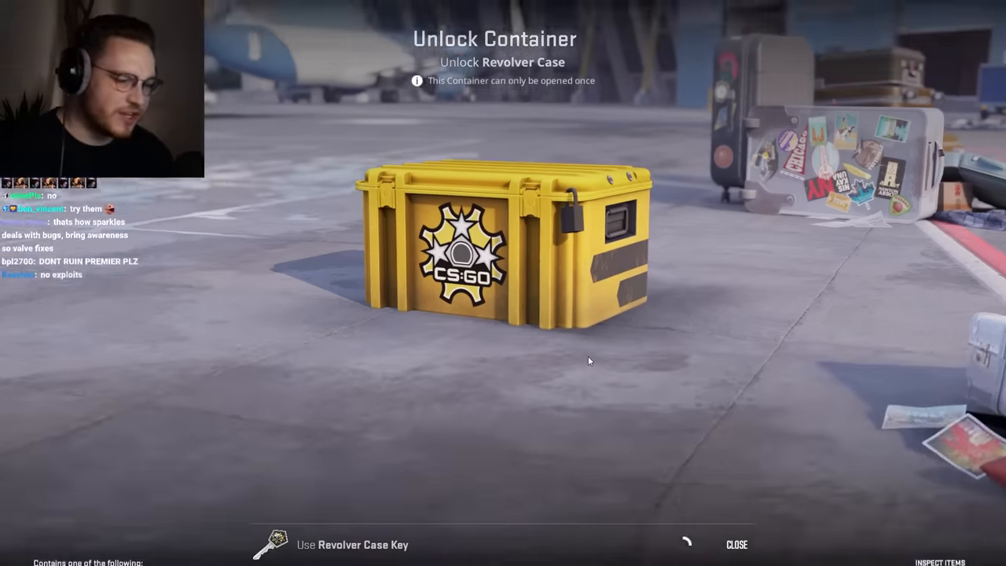